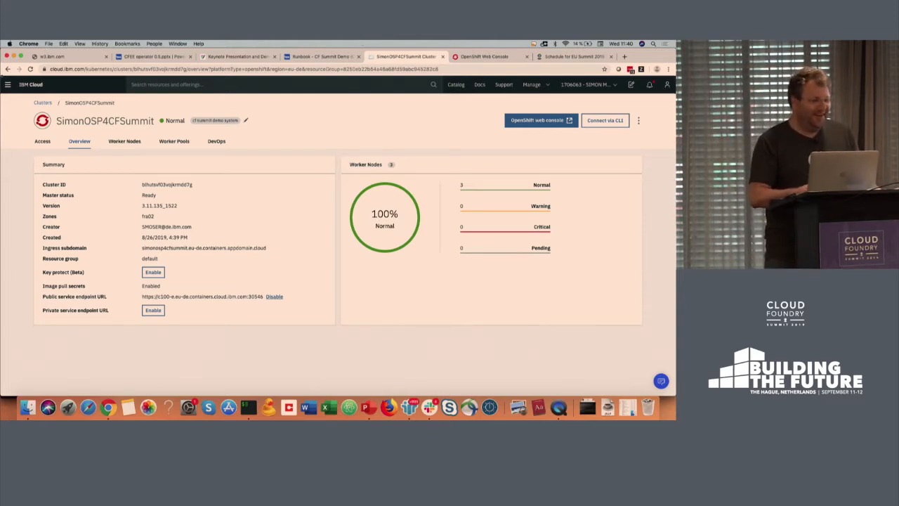
# - Launch the cluster's OpenShift web console from the IBM Cloud cluster overview
pyautogui.click(8, 84)
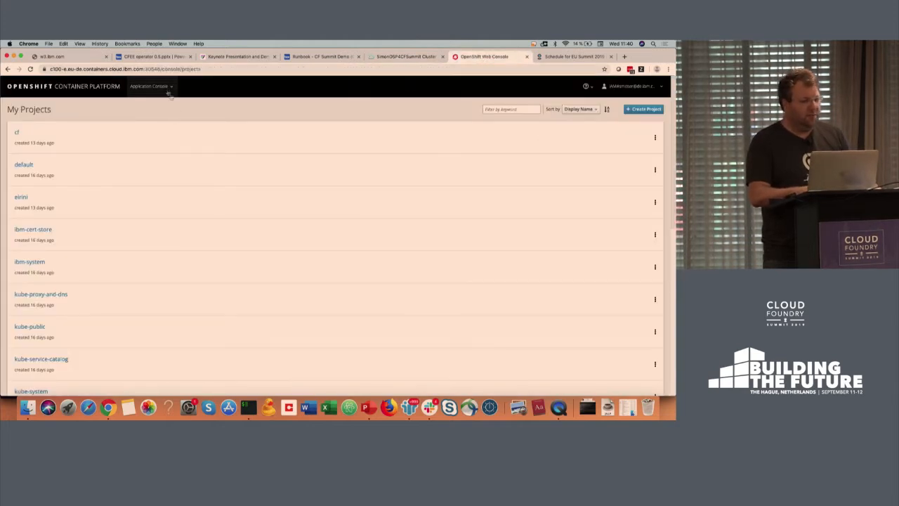
# - Enter the 'cf' project and review its Other Resources list of adapter, api-group and autoscaler deployments
pyautogui.click(149, 86)
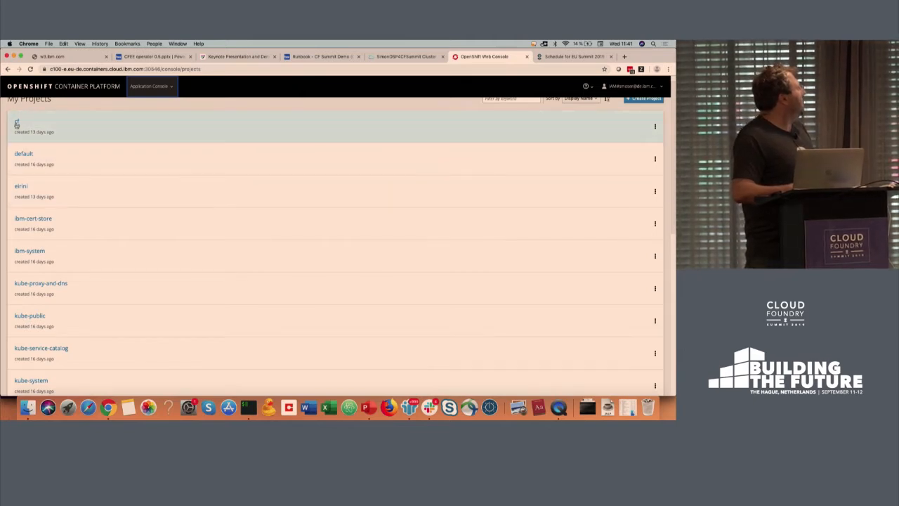
pyautogui.click(17, 127)
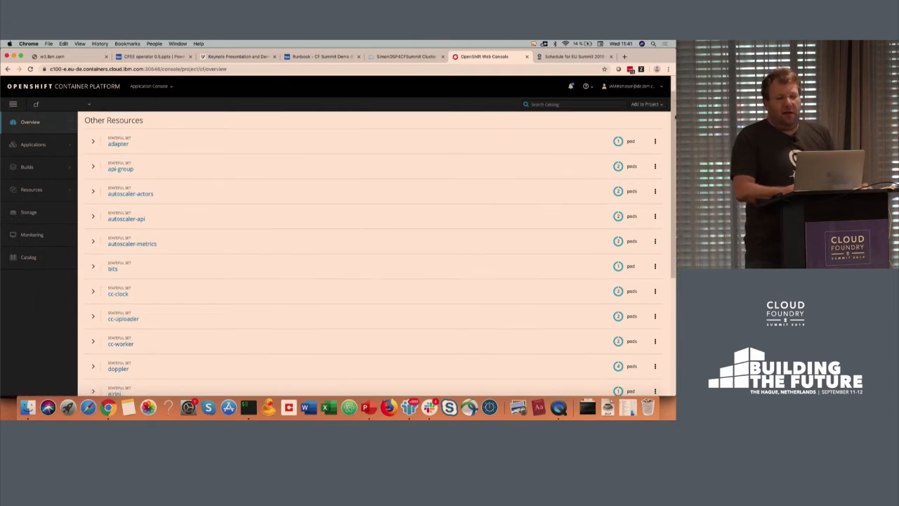
pyautogui.scroll(-3)
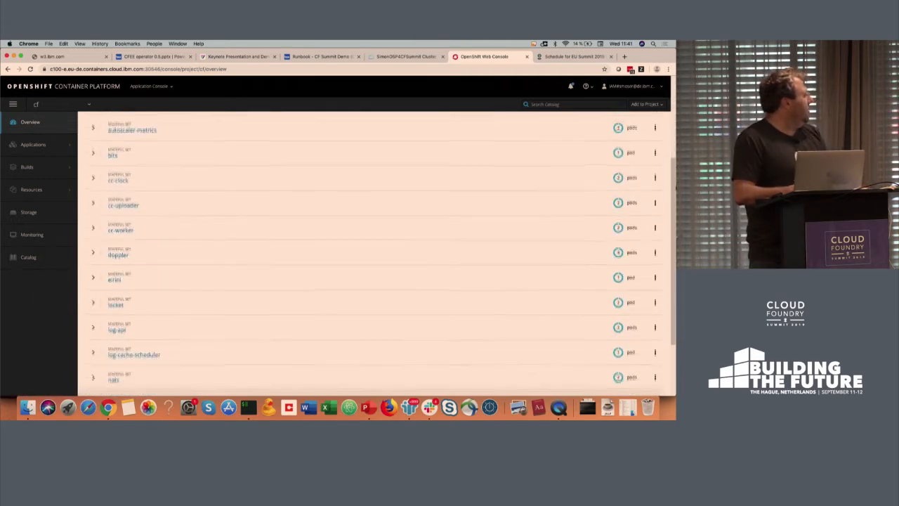
pyautogui.scroll(-3)
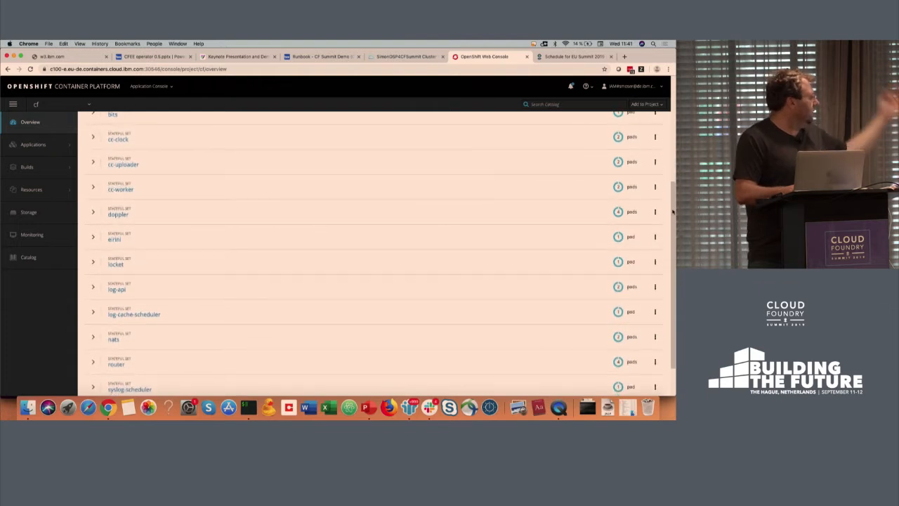
pyautogui.scroll(-3)
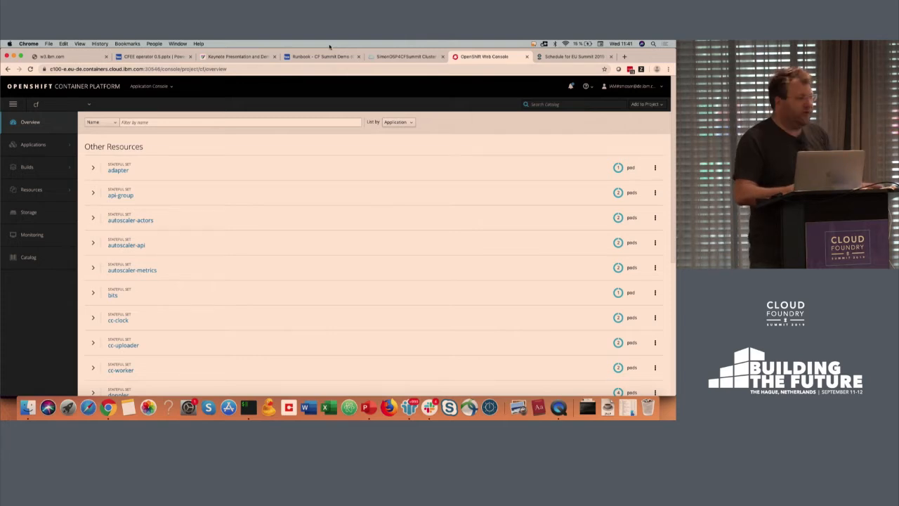
# - View the empty eirini project, then bring up the CF Summit demo runbook document
pyautogui.click(59, 104)
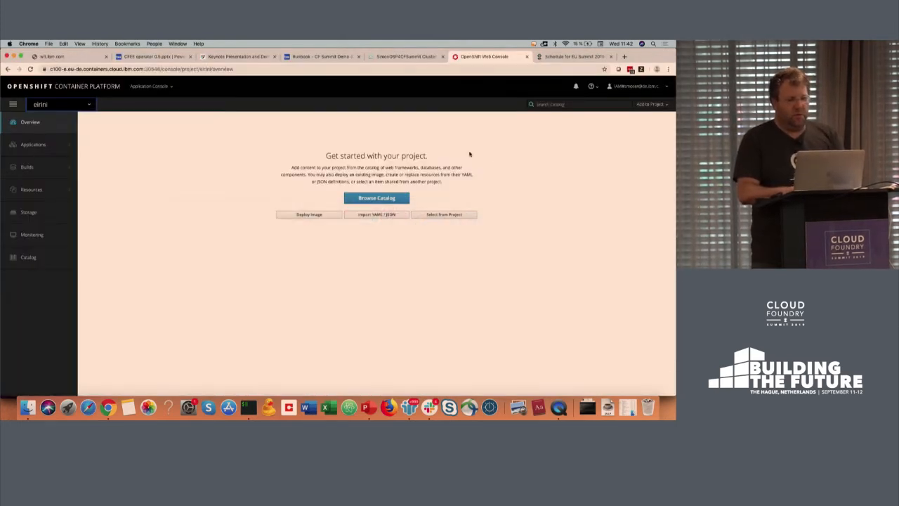
pyautogui.click(322, 56)
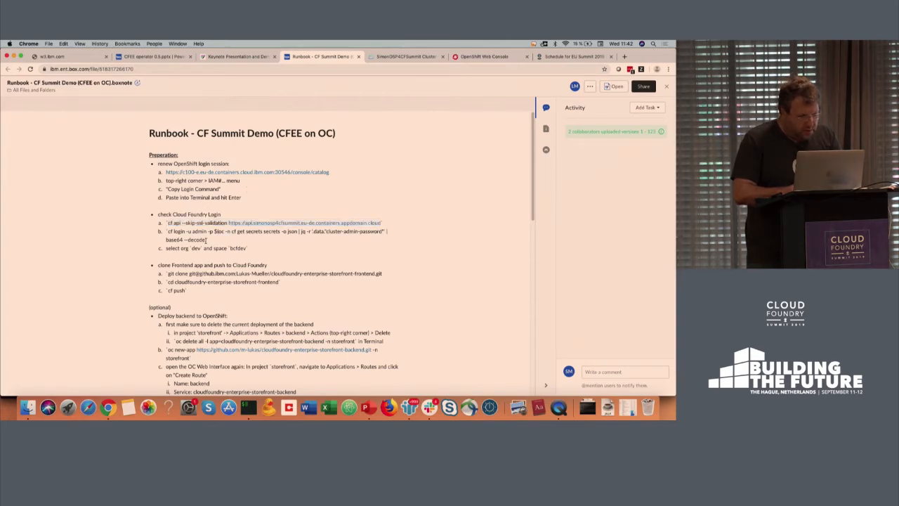
# - Run the cf login command from the runbook and choose org 1 (dev) with space bcfdev
pyautogui.moveTo(167, 230); pyautogui.dragTo(205, 239)
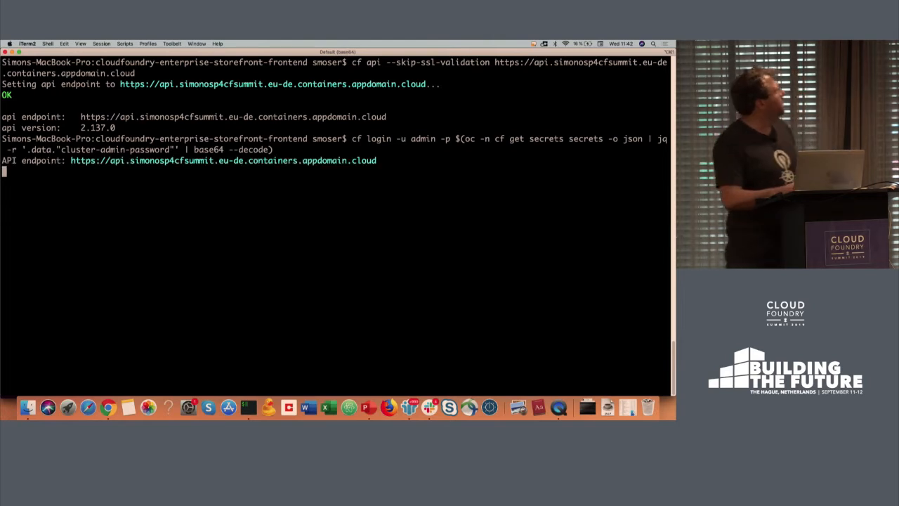
pyautogui.press('enter')
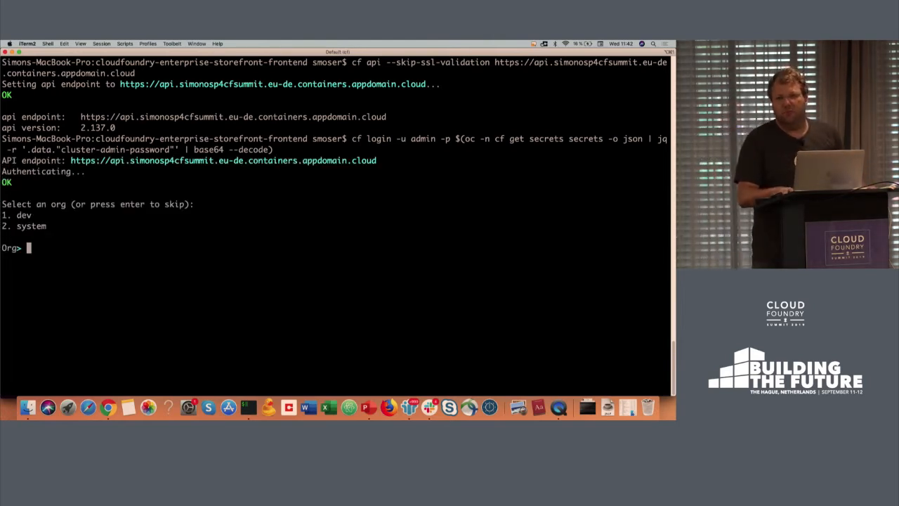
pyautogui.write('1')
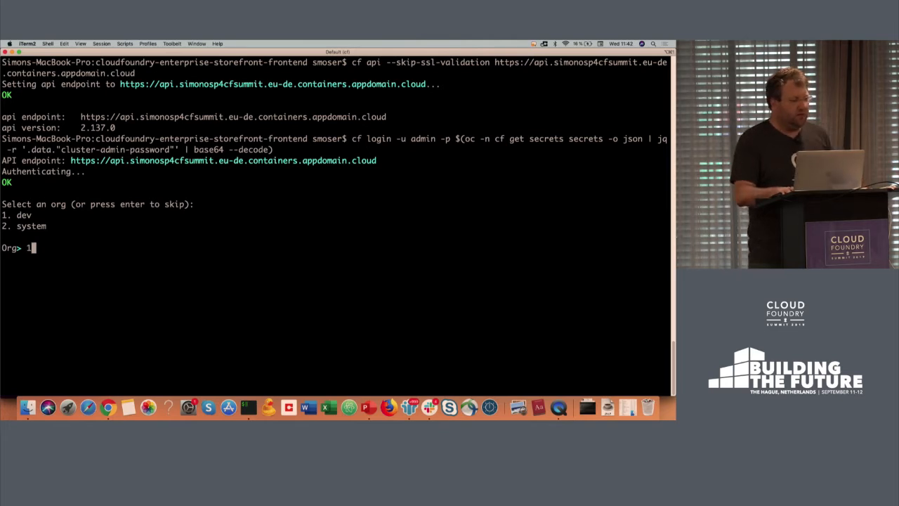
pyautogui.press('enter')
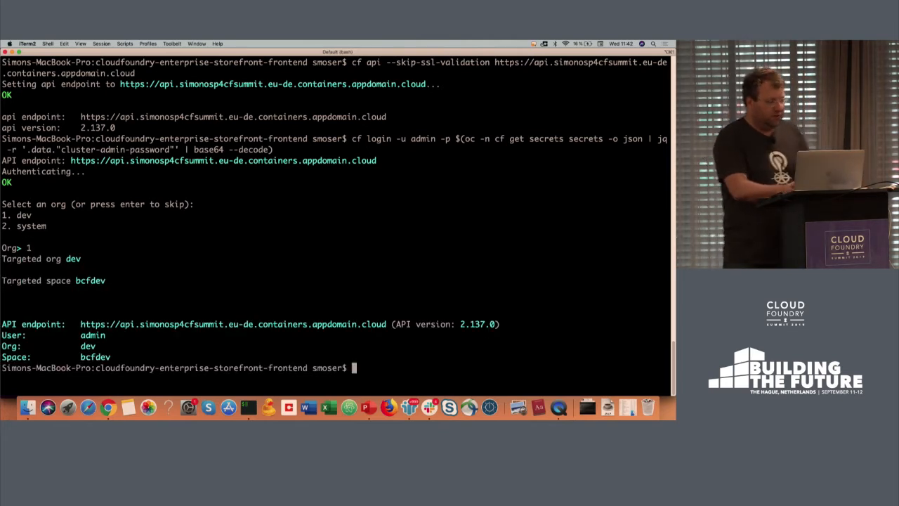
# - Confirm with cf apps that no apps exist, check pwd, and start the cf push of the frontend app
pyautogui.write('cf apps')
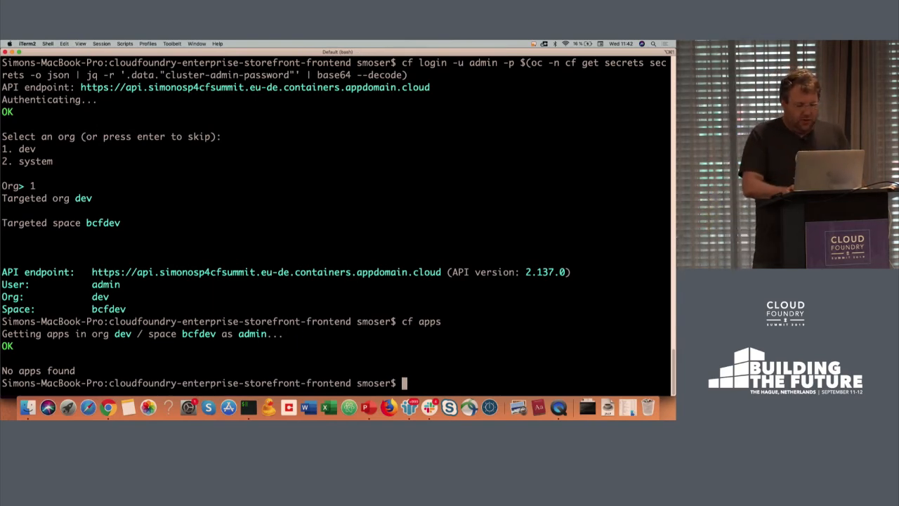
pyautogui.write('pwd')
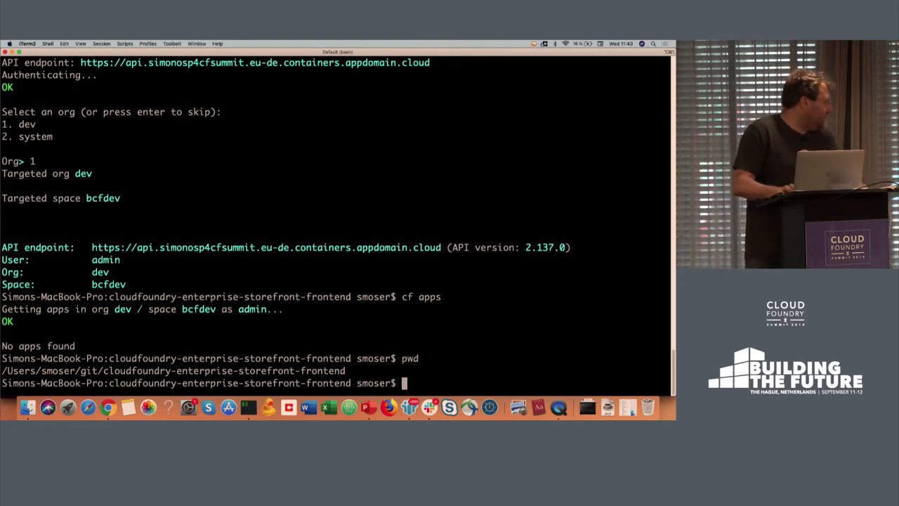
pyautogui.write('cf psu')
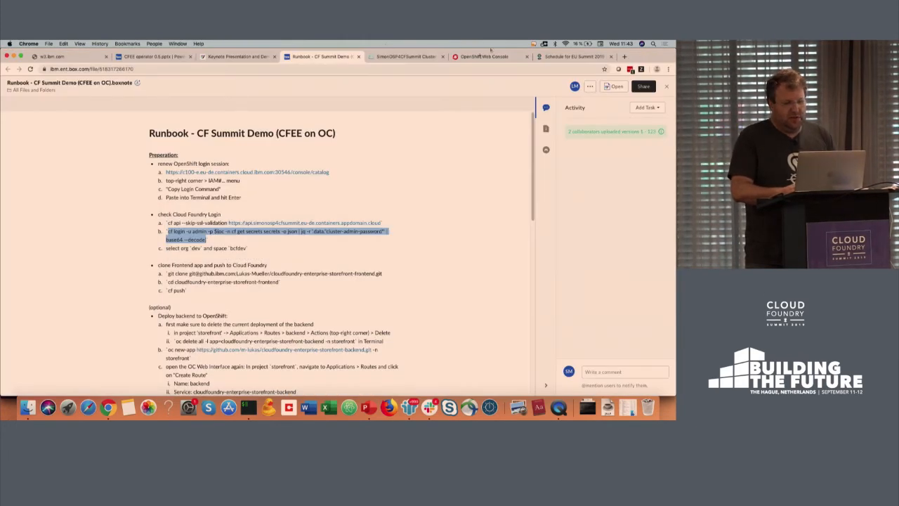
pyautogui.click(485, 56)
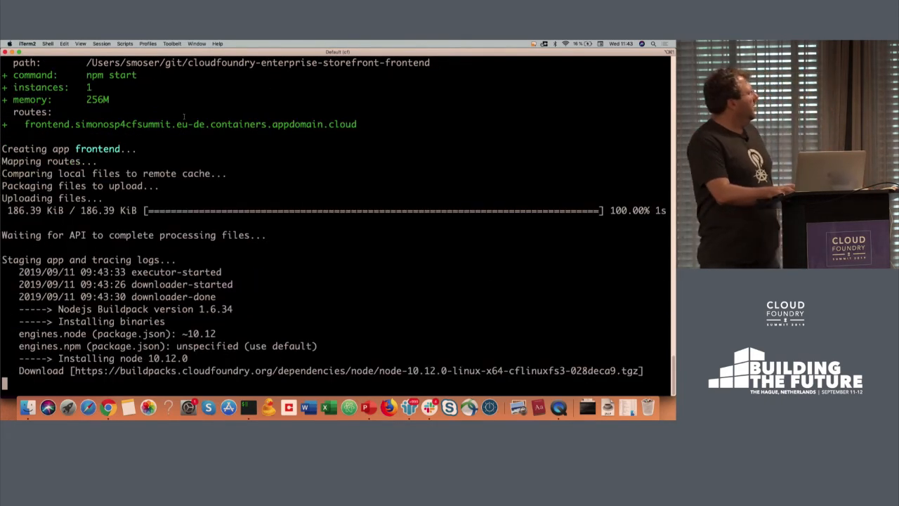
# - Follow the cf push staging output as the Node.js buildpack installs the frontend's dependencies
pyautogui.scroll(-3)
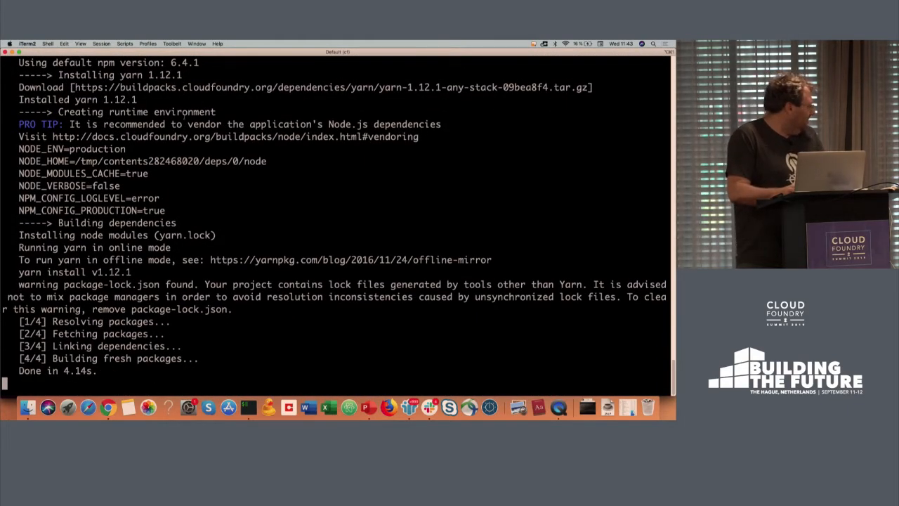
pyautogui.scroll(-3)
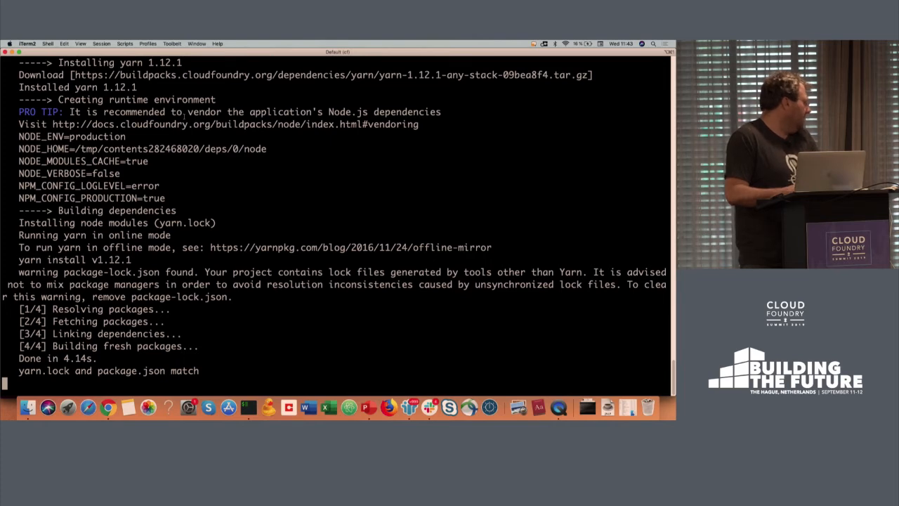
pyautogui.scroll(-3)
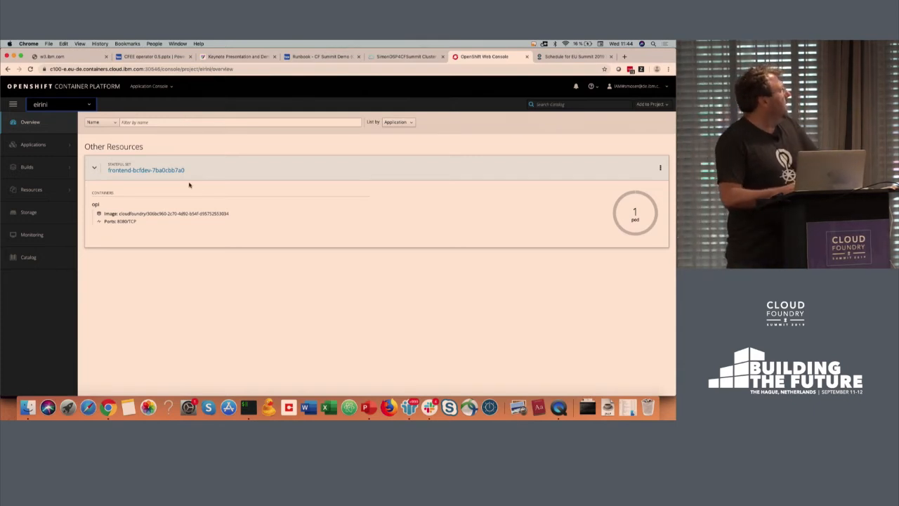
pyautogui.moveTo(146, 170)
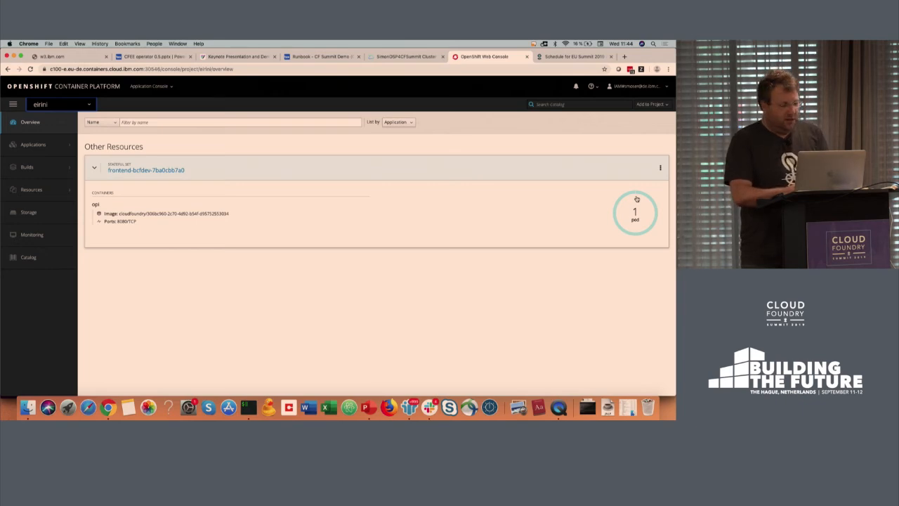
pyautogui.moveTo(420, 185)
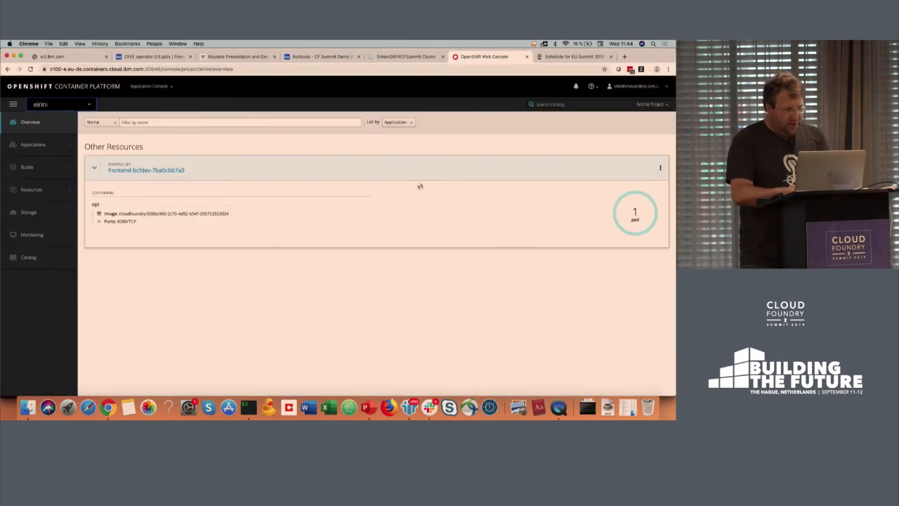
pyautogui.moveTo(317, 171)
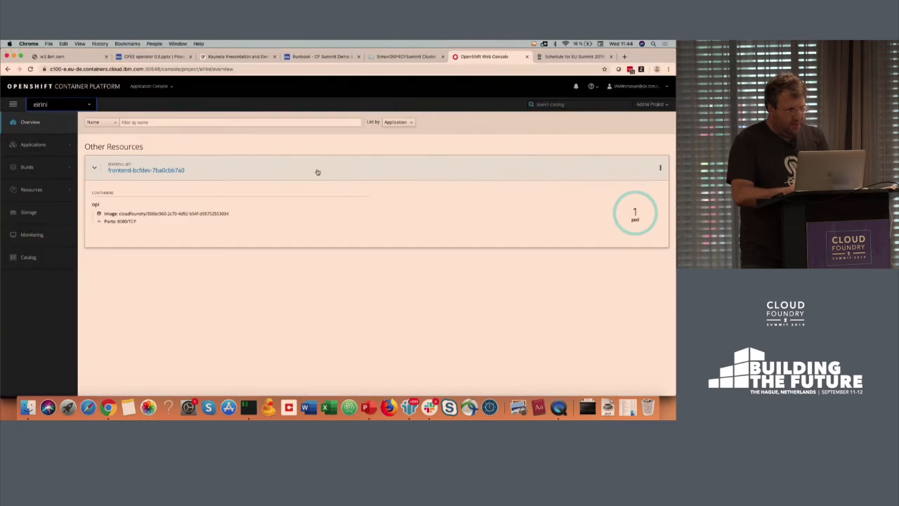
# - Expand the frontend deployment in the eirini project Overview to show its 1 running pod
pyautogui.click(146, 170)
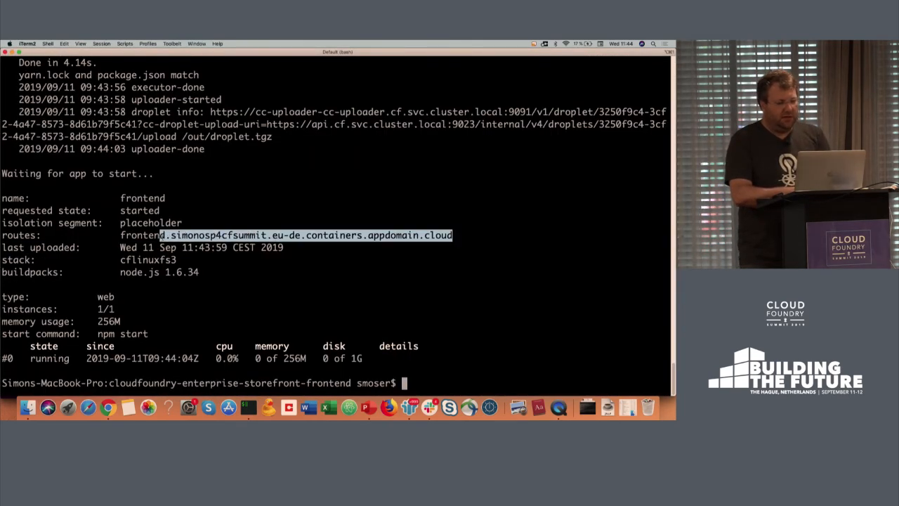
# - Switch to Chrome to load the frontend route showing the CFEE OpenShift Demo shop page
pyautogui.press('cmd+tab')
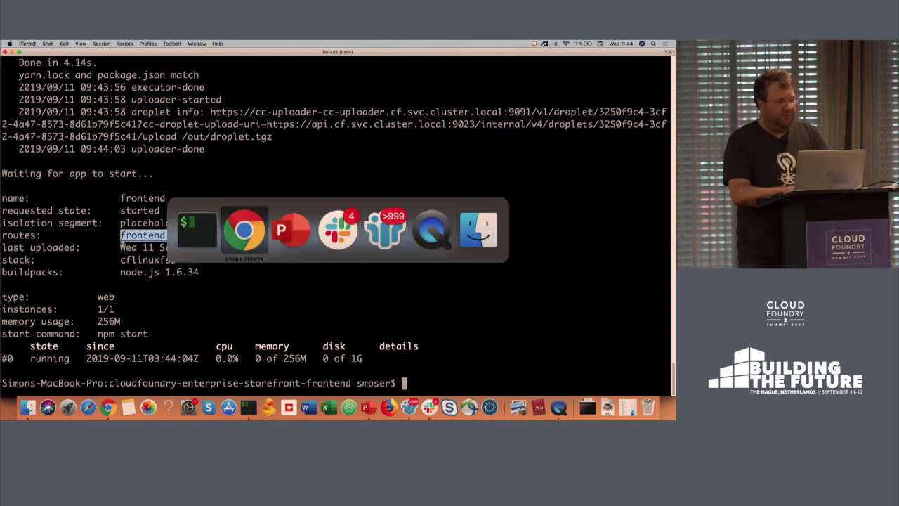
pyautogui.click(245, 228)
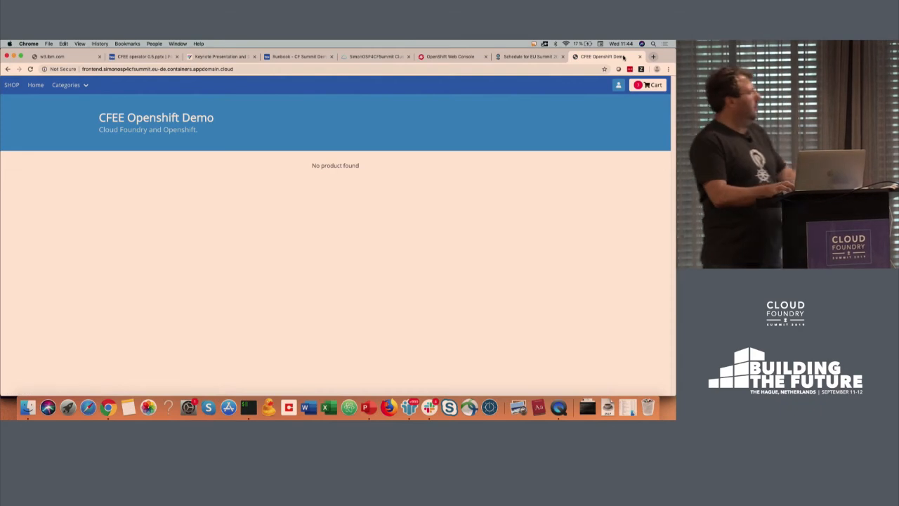